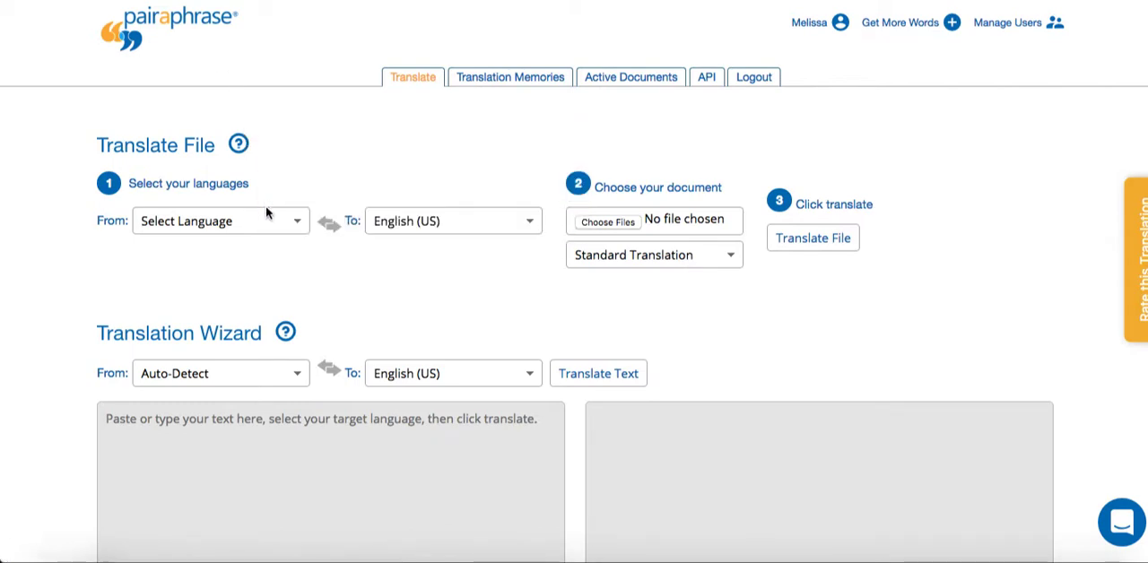
Set the file translation languages to English (US) as source and Czech as target.
click(220, 220)
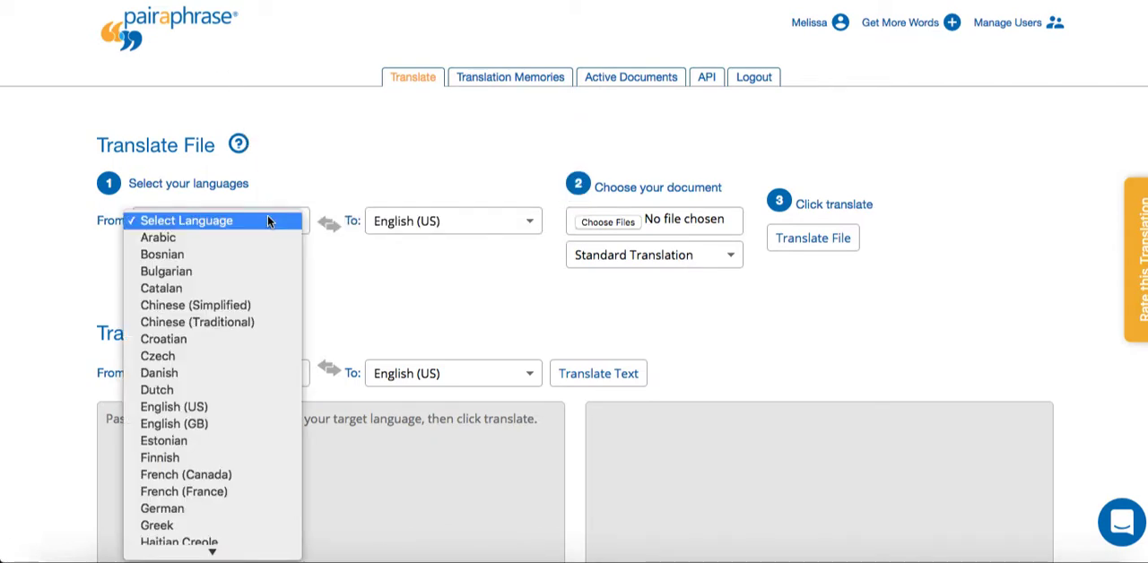
mouse_move(174, 407)
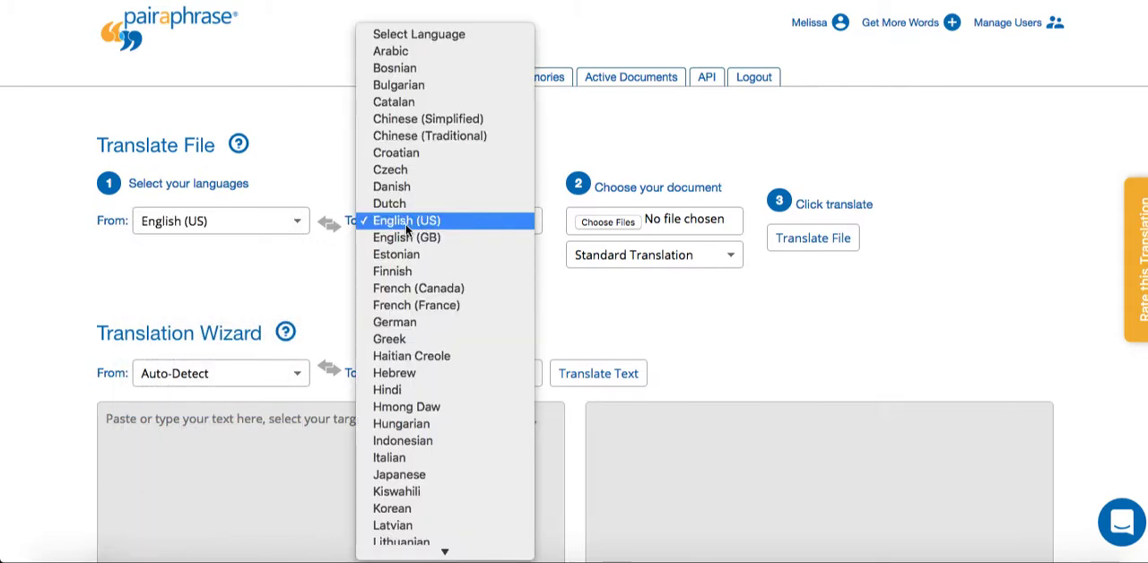
click(390, 169)
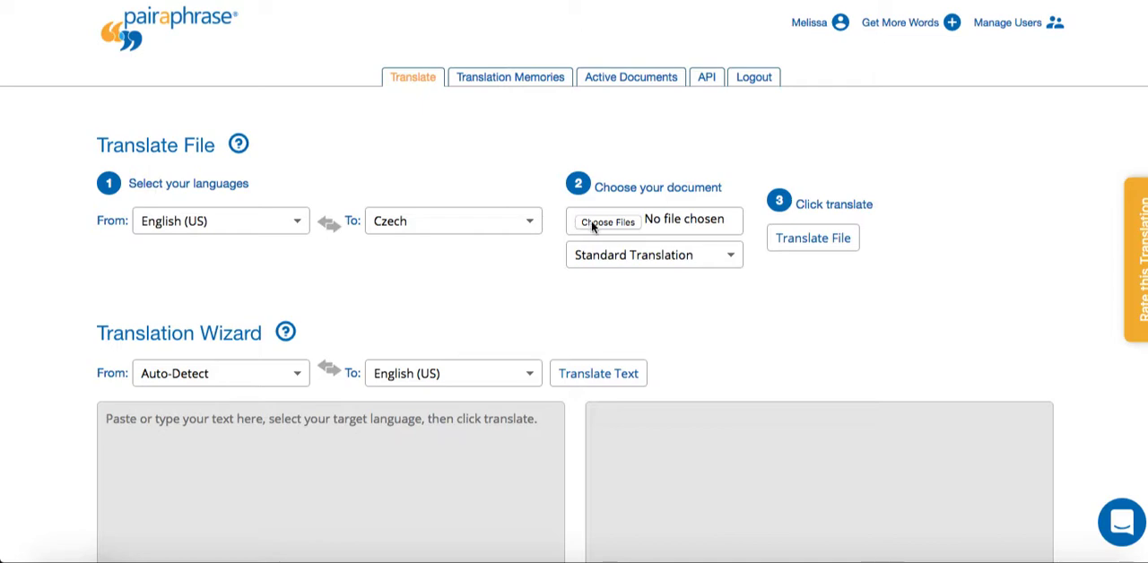
Select all four files in the Pairaphrase DML folder as documents to translate.
click(607, 221)
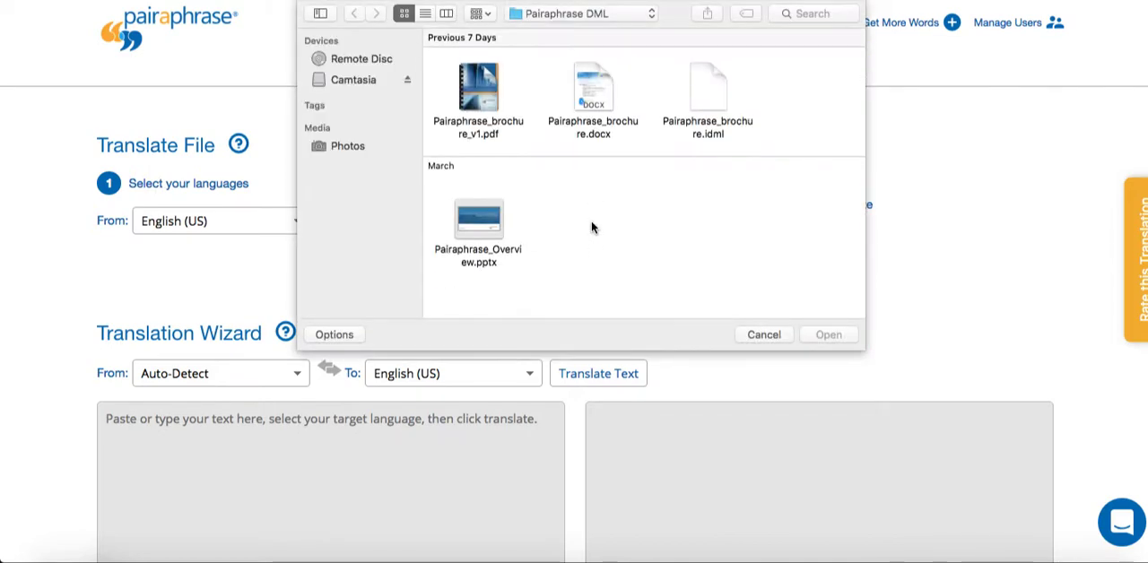
key(cmd+a)
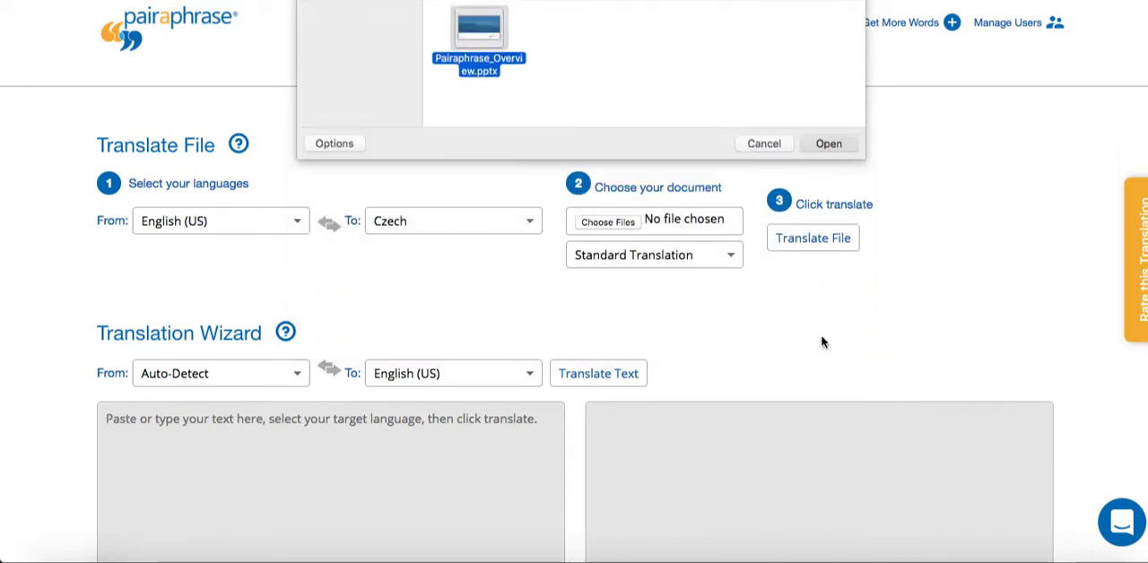
click(826, 143)
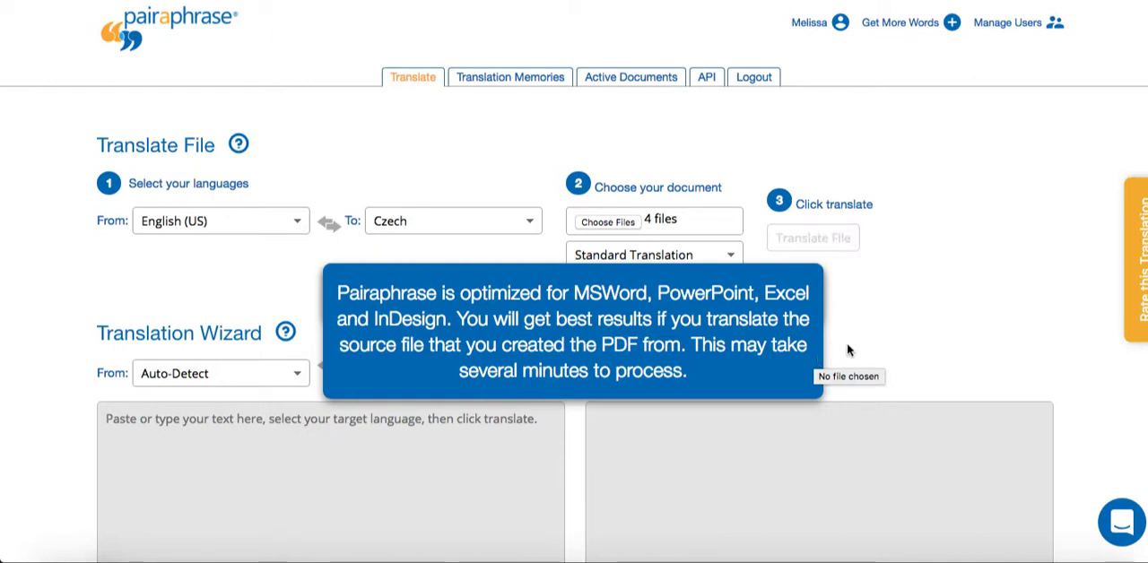
Translate the four files to Czech and view them as drafts in Active Documents.
click(811, 238)
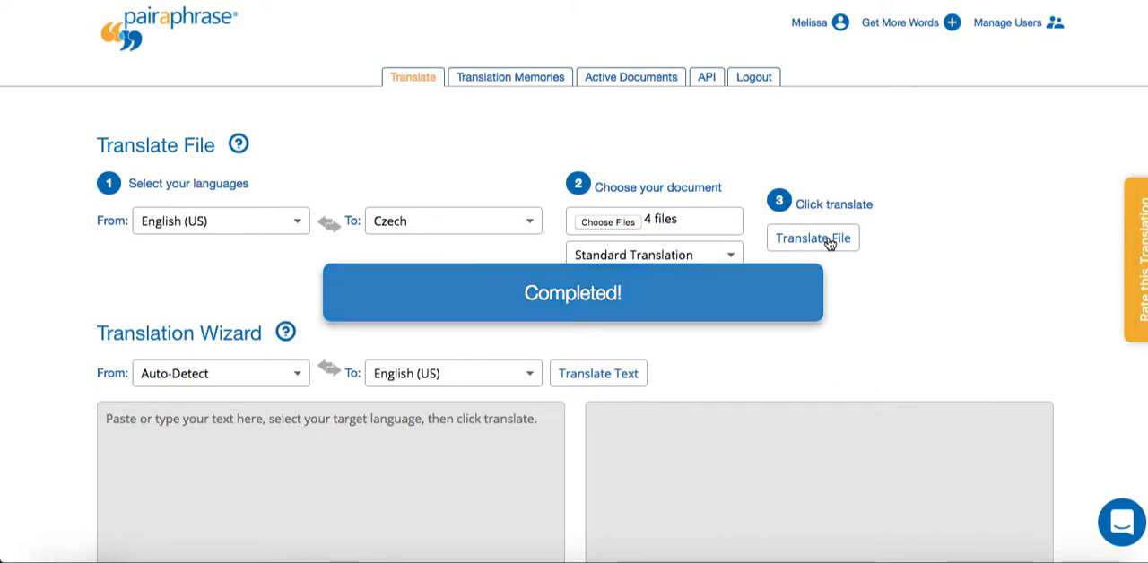
click(813, 238)
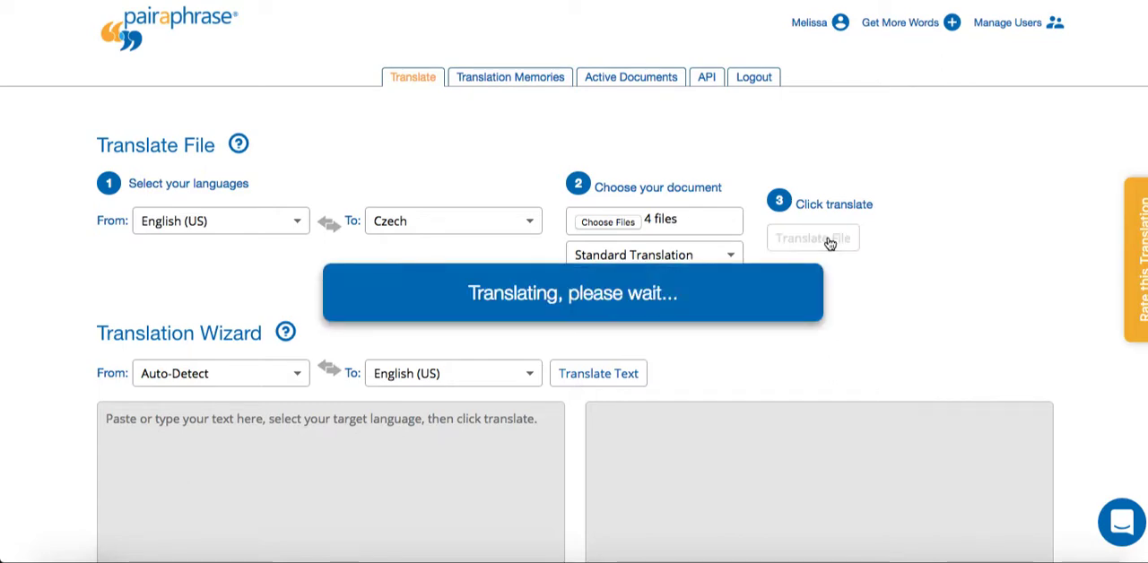
click(630, 76)
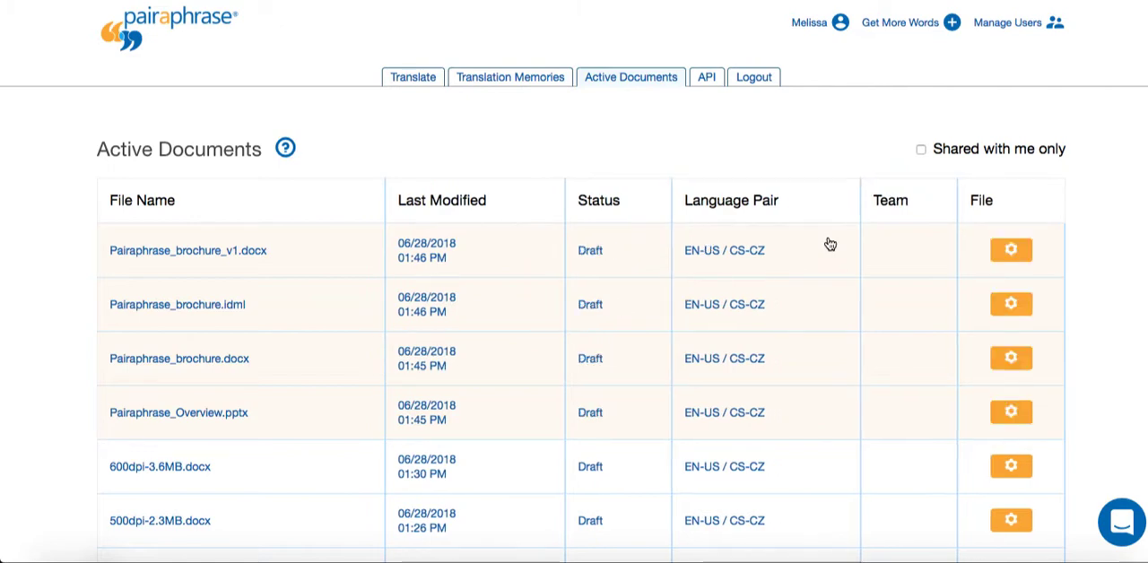
Open Pairaphrase_brochure_v1.docx in the Translation Editor from its row's gear menu.
click(1011, 249)
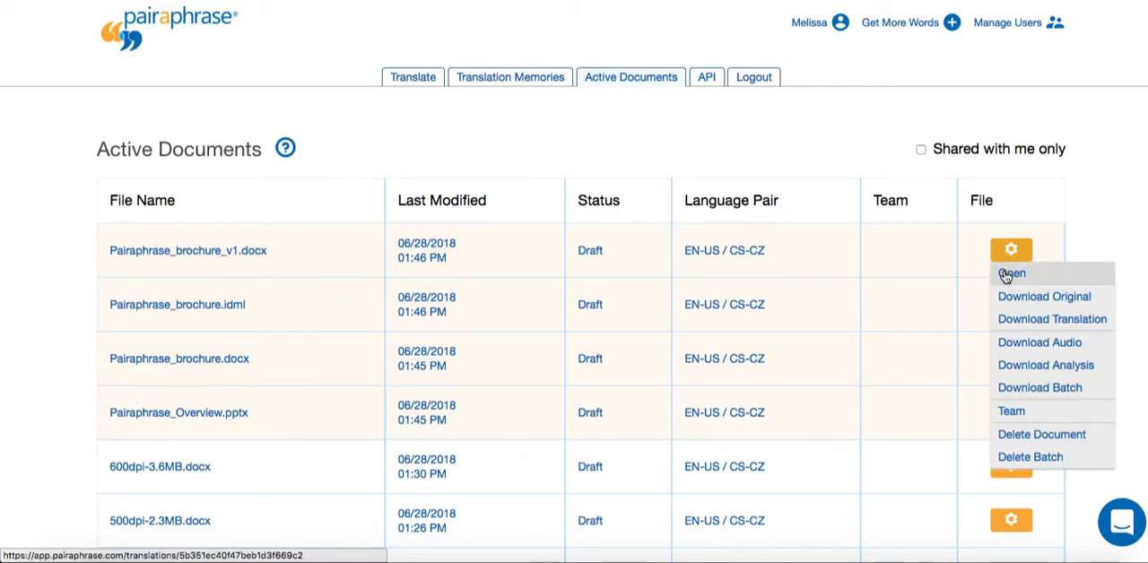
click(1013, 273)
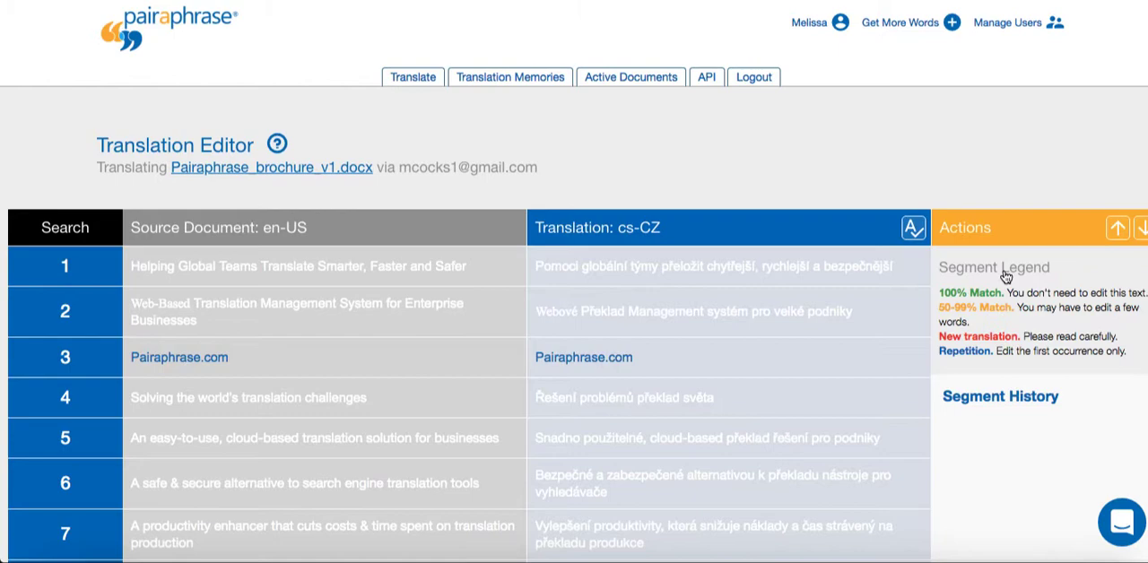
scroll(down, 3)
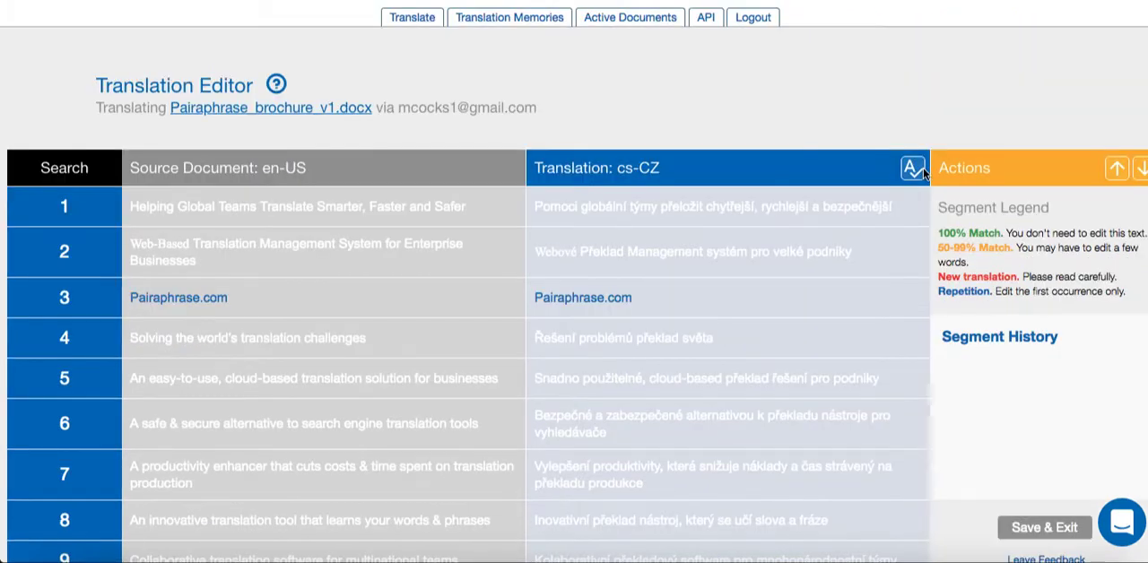
scroll(up, 3)
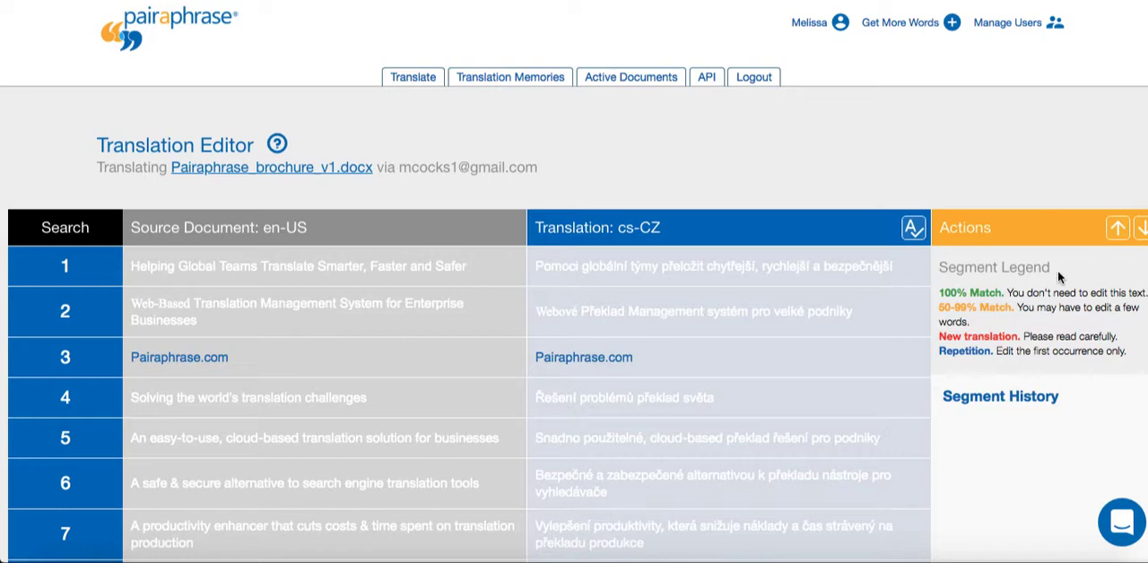
mouse_move(1055, 339)
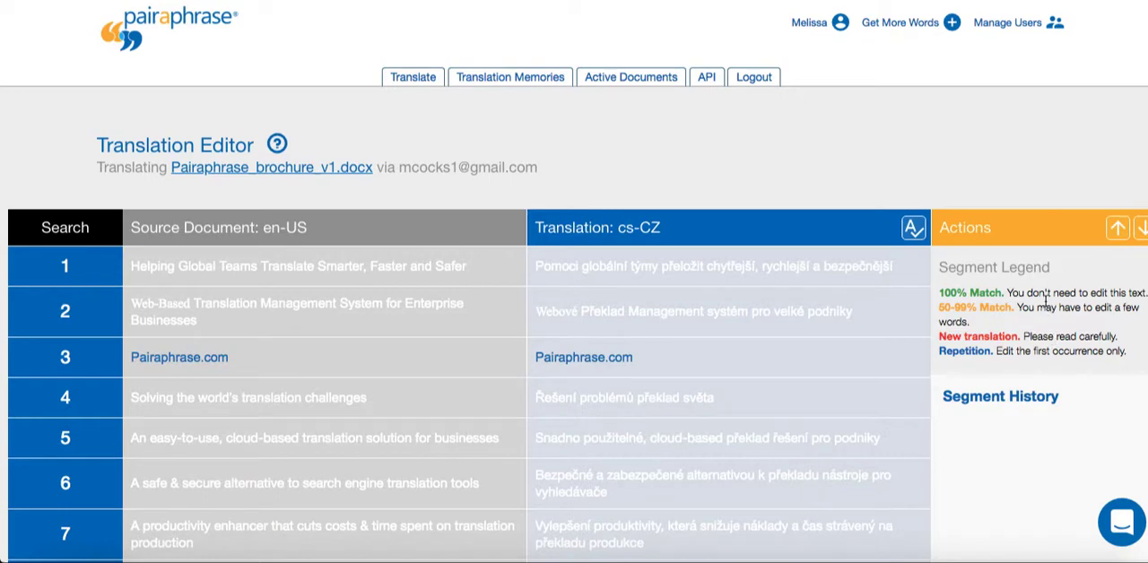
mouse_move(1031, 309)
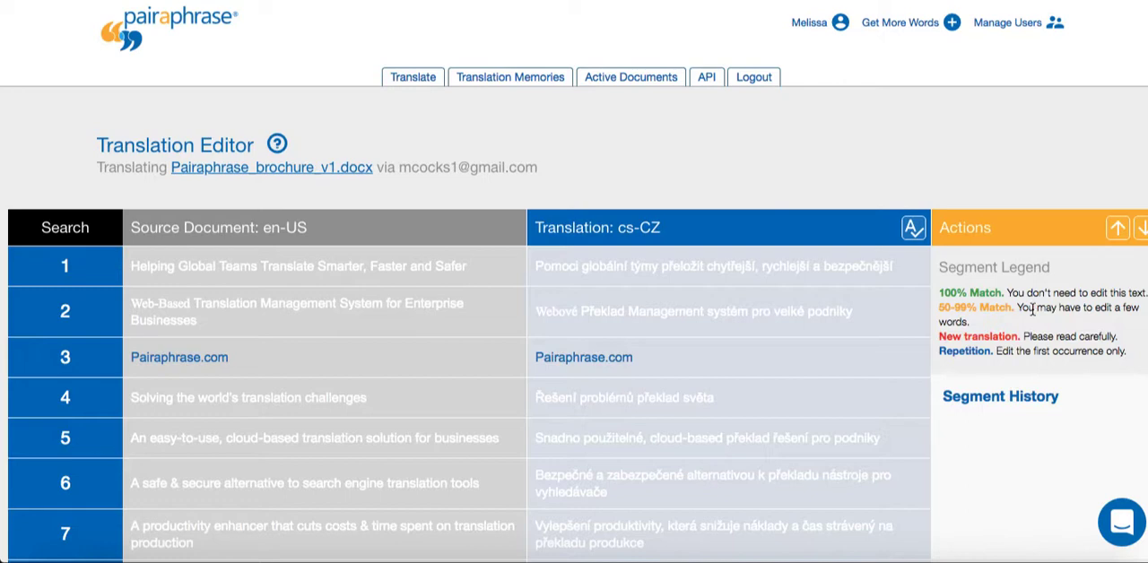
mouse_move(1022, 287)
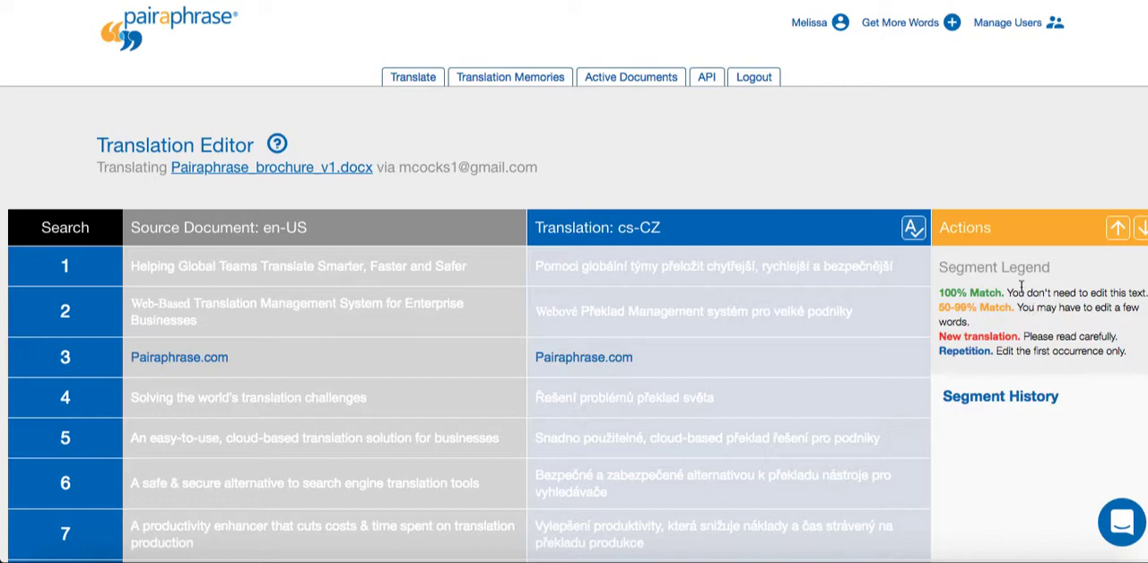
mouse_move(976, 366)
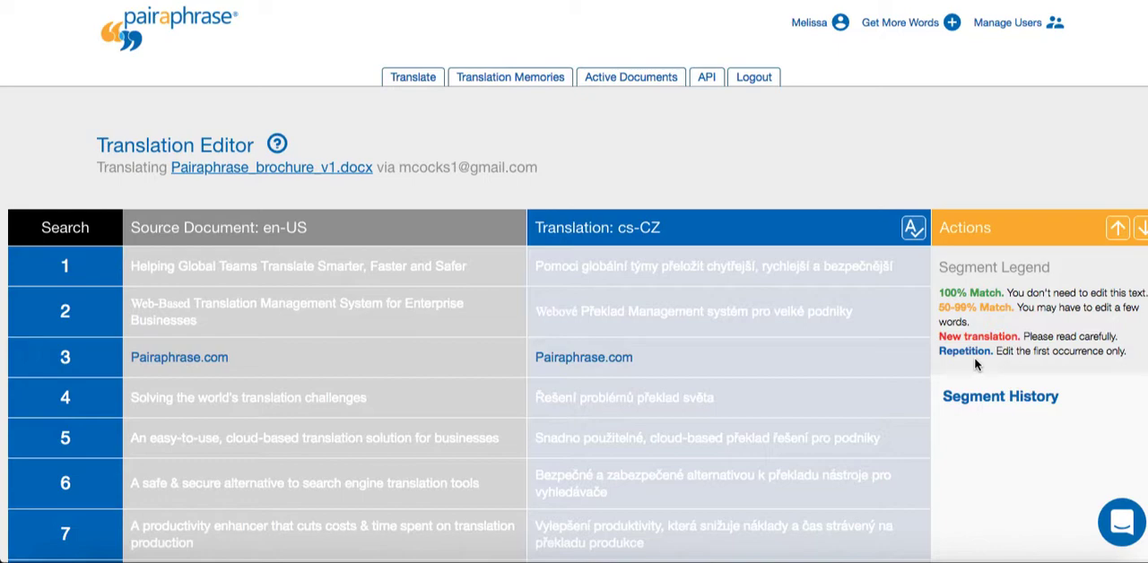
scroll(down, 3)
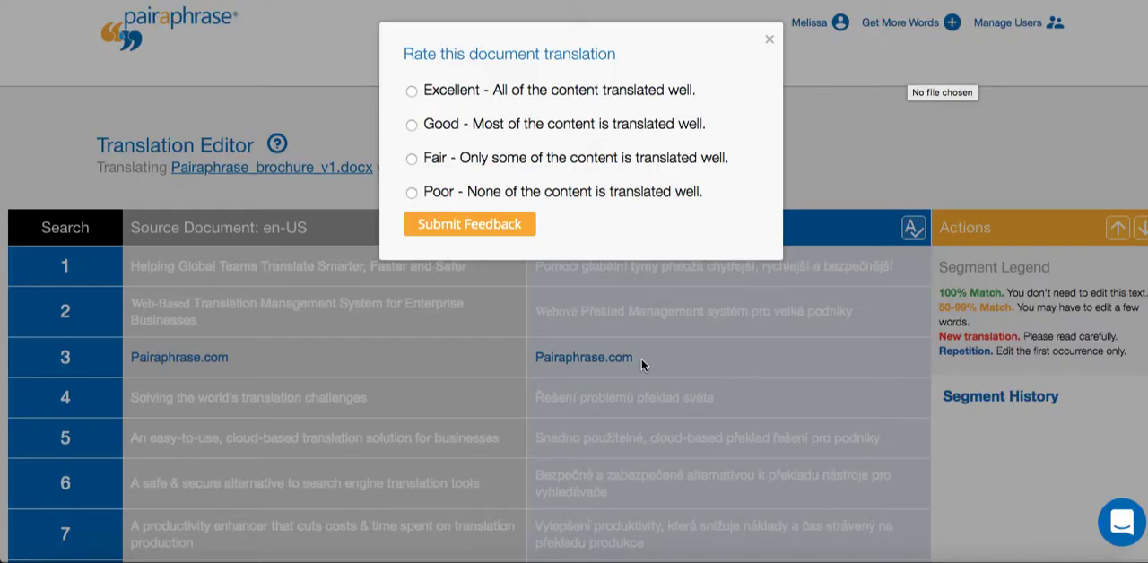
click(768, 38)
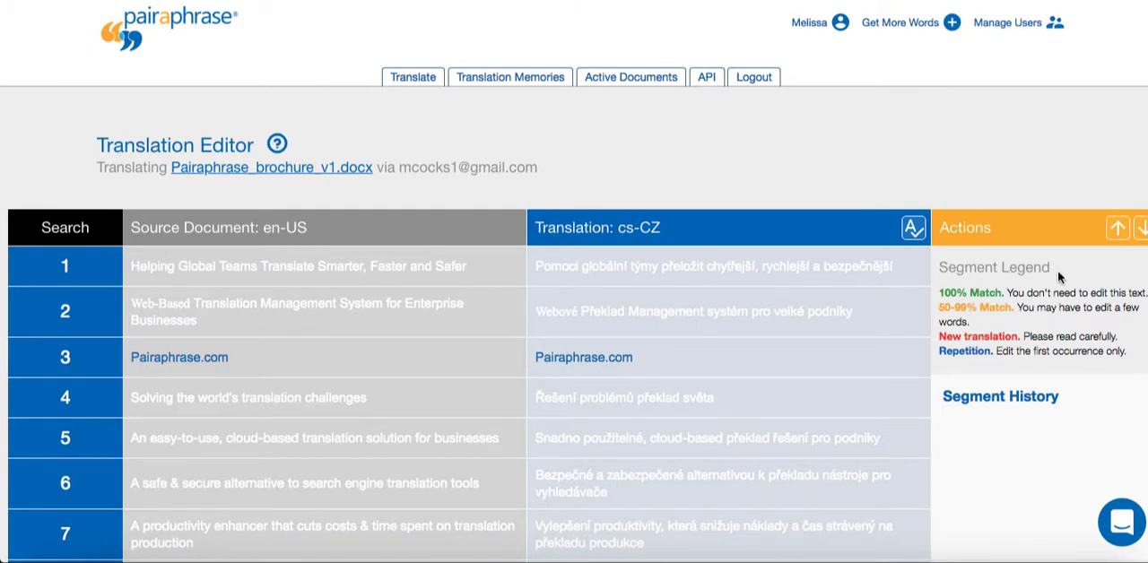
mouse_move(1053, 337)
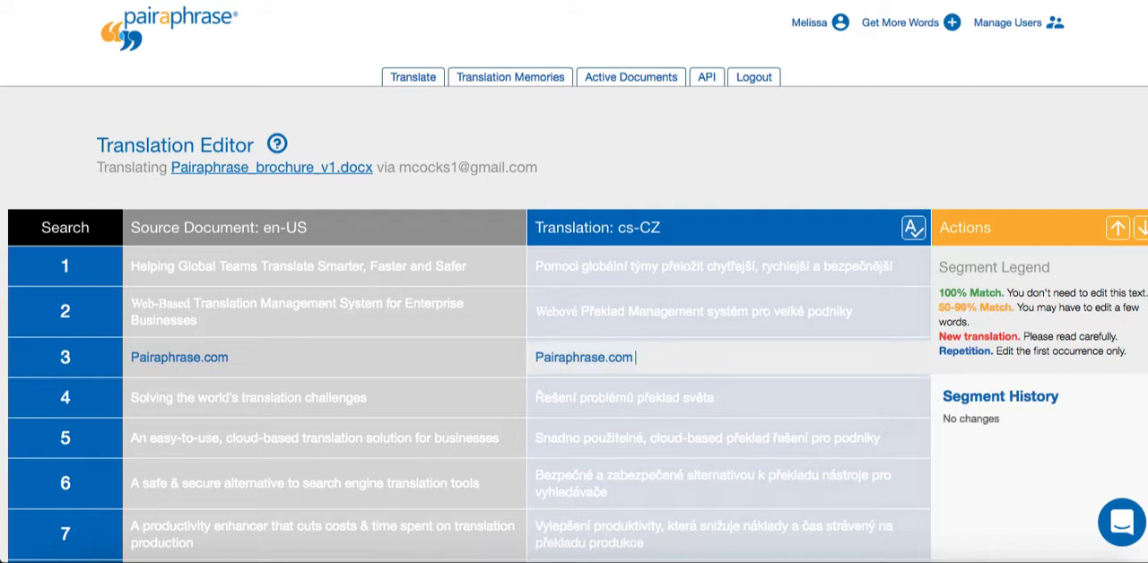
Append ' TEST' to segment 3's Czech translation so it reads 'Pairaphrase.com TEST'.
text(TEST)
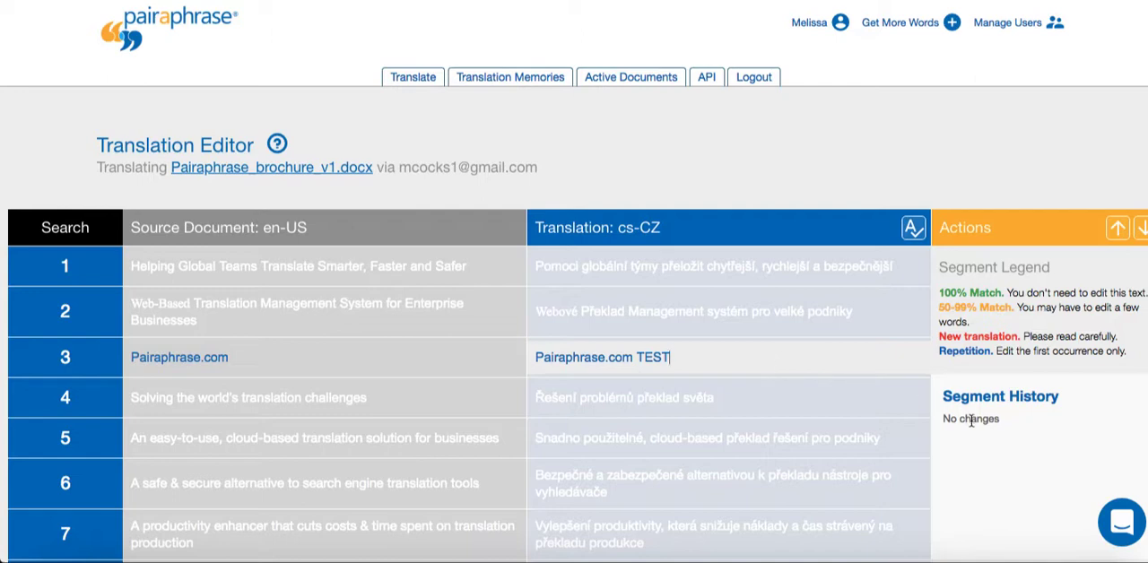
scroll(down, 3)
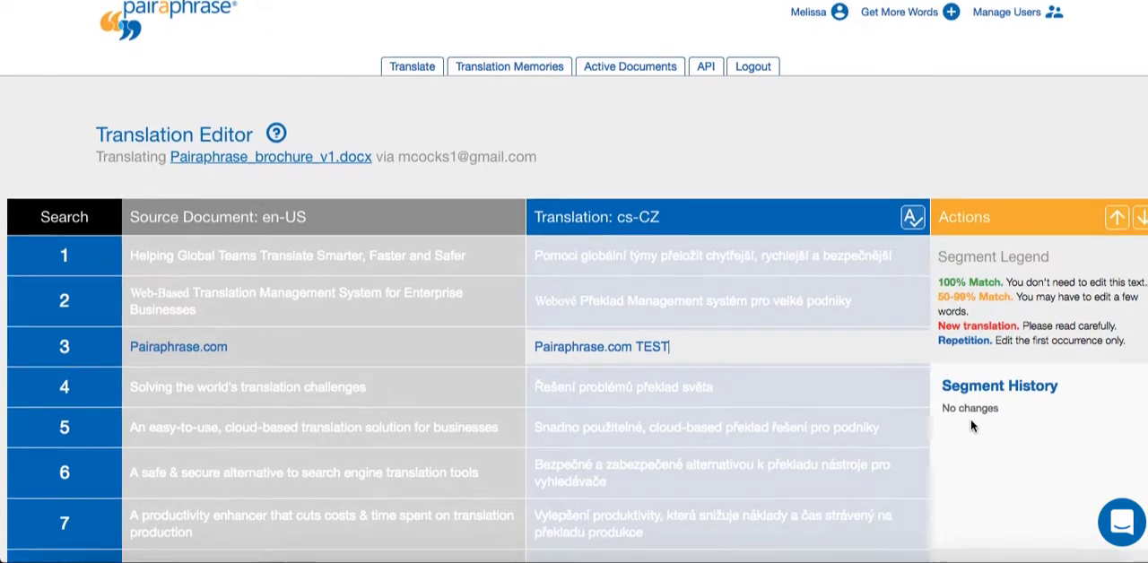
scroll(down, 3)
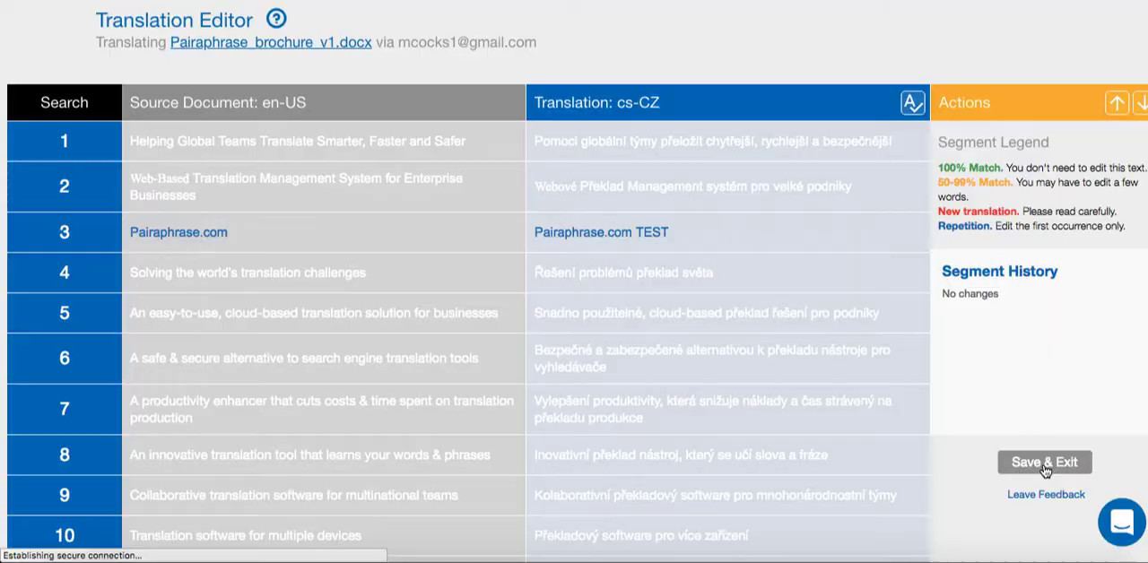
Save and exit the edited brochure, returning to Active Documents.
click(1043, 462)
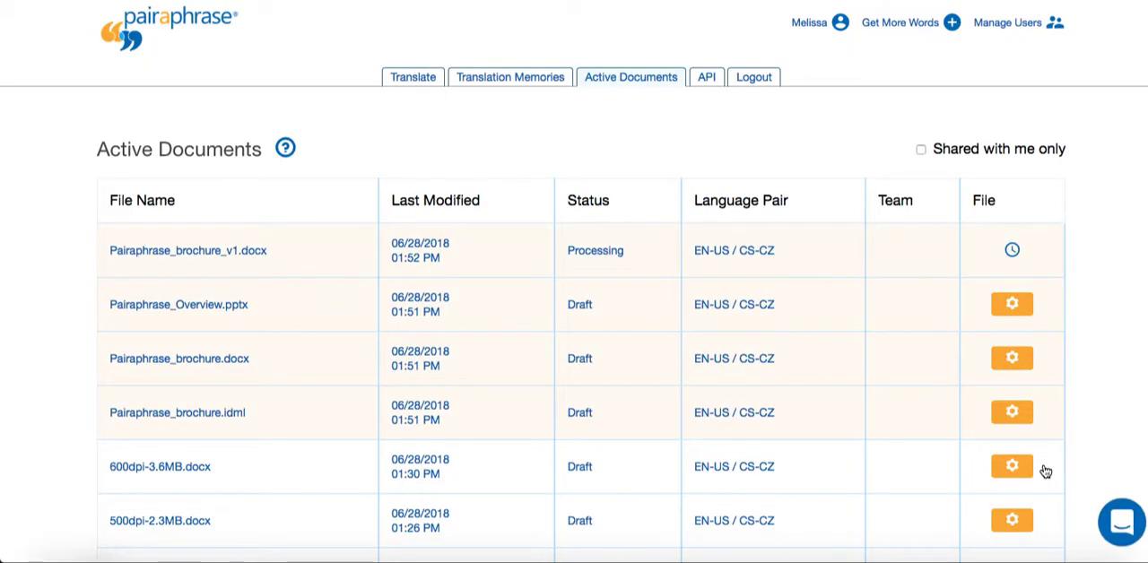
mouse_move(1092, 412)
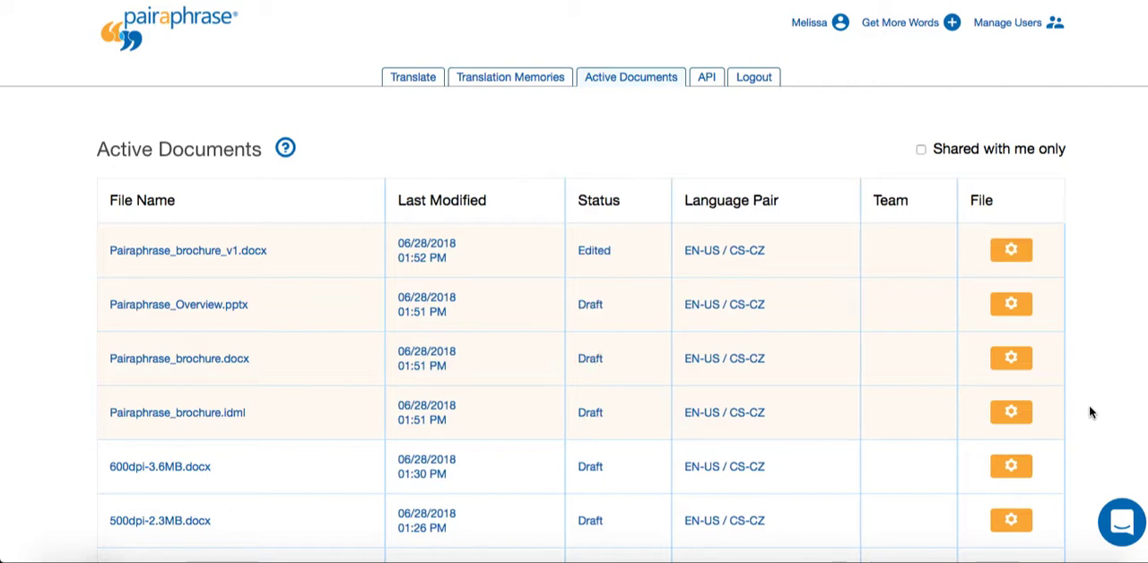
mouse_move(1062, 296)
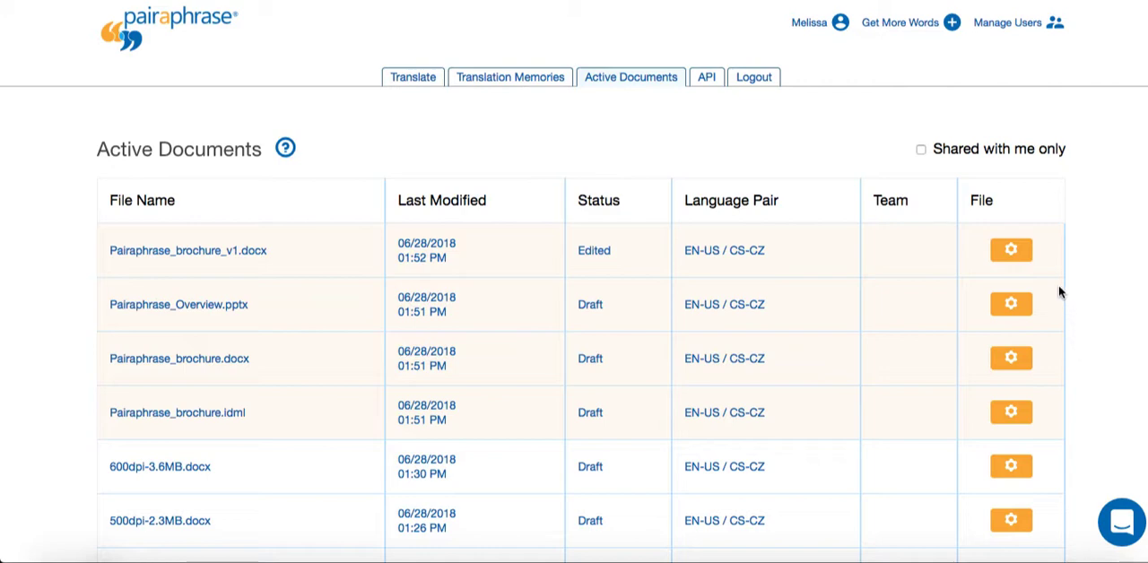
Open Pairaphrase_Overview.pptx in the Translation Editor from its row's gear menu.
click(1010, 249)
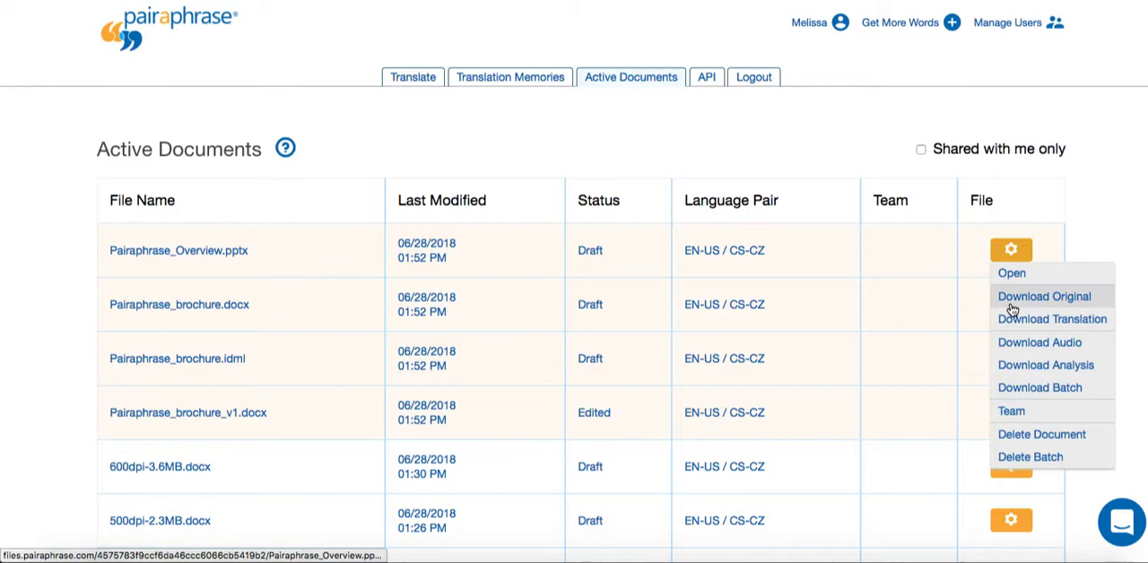
click(1011, 272)
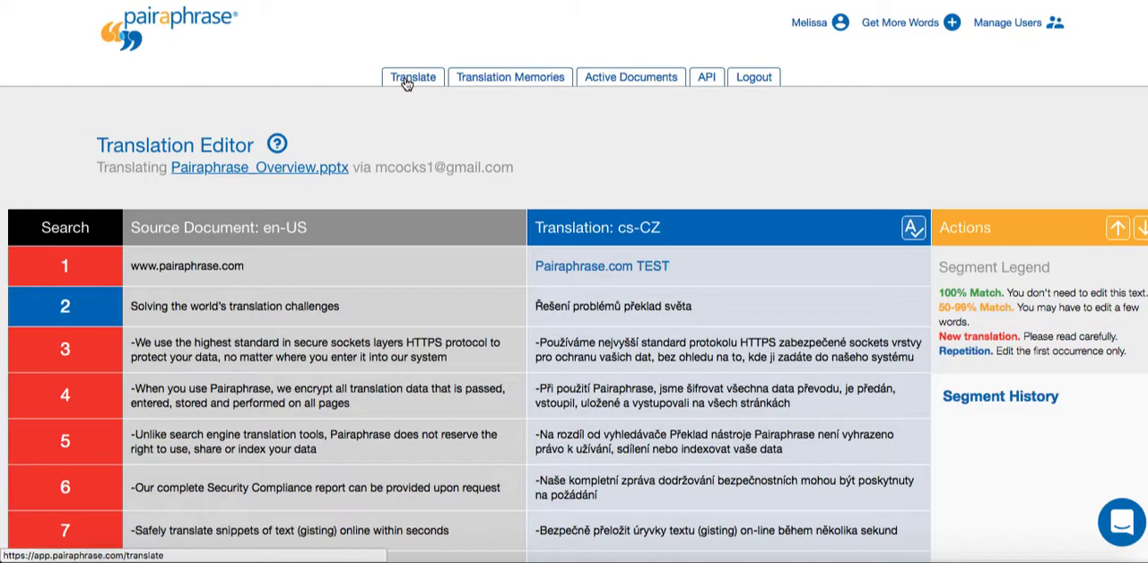
Go back to the translation page and enter 'Pairaphrase' in the Translation Wizard.
click(412, 76)
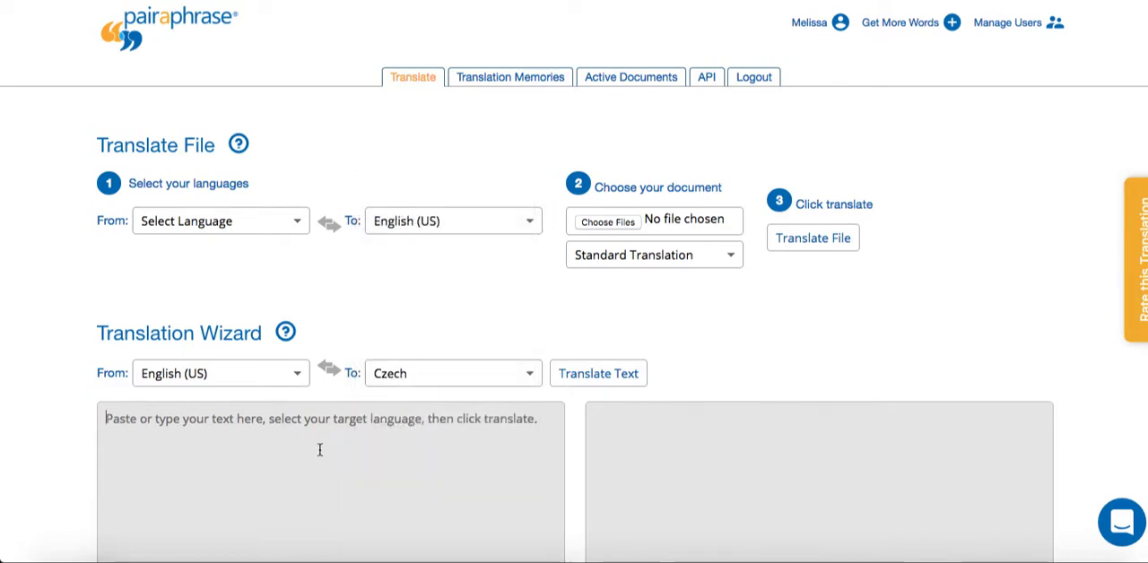
text(Pairaphrase)
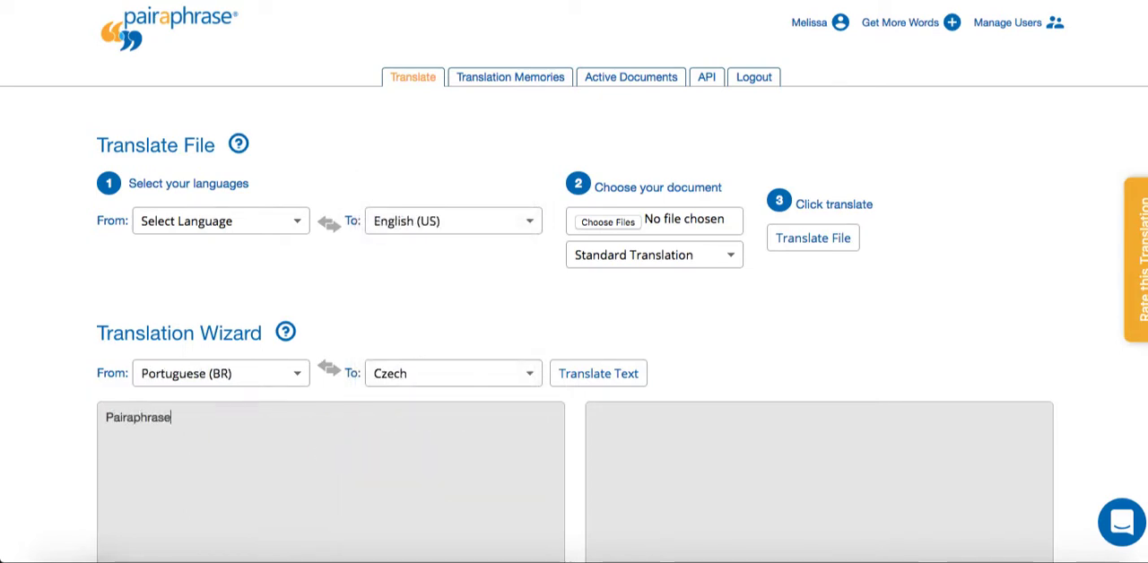